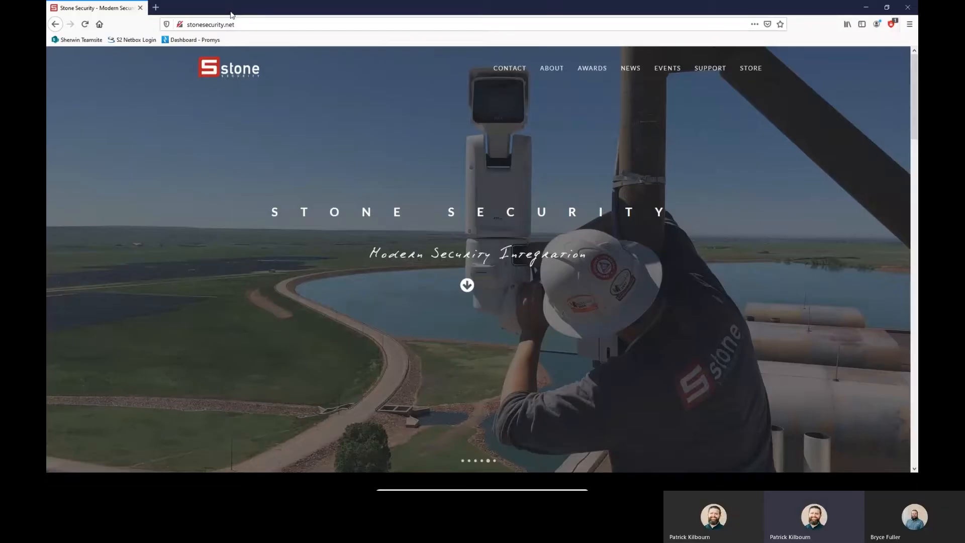
Load the S2 NetBox site from the 'S2 Netbox Login' bookmark
left_click(209, 25)
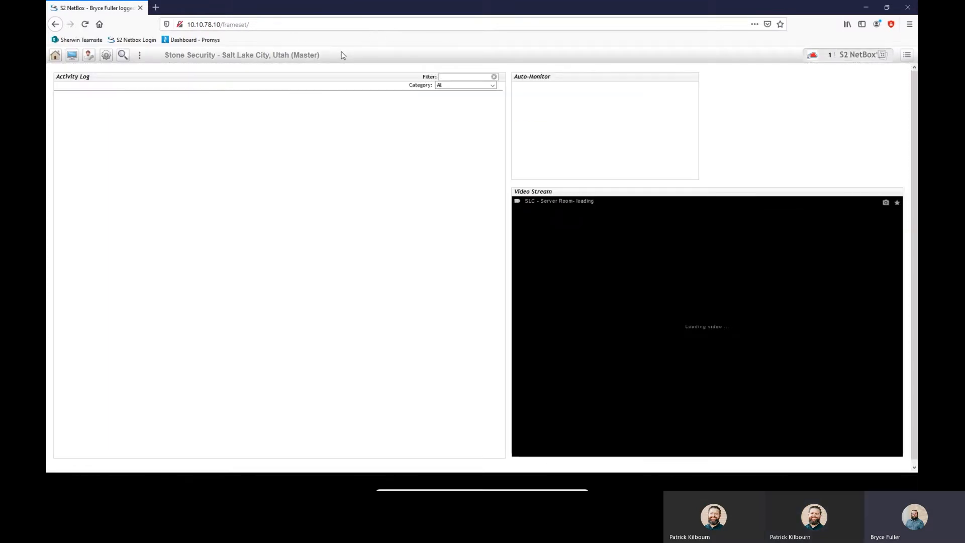
Show the Administration tools after briefly checking the Monitor menu
left_click(72, 55)
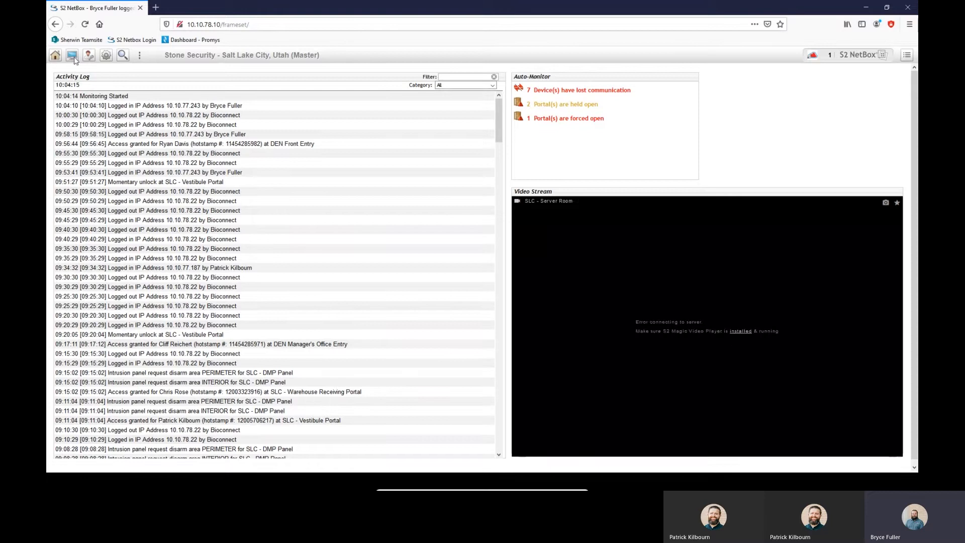
left_click(88, 55)
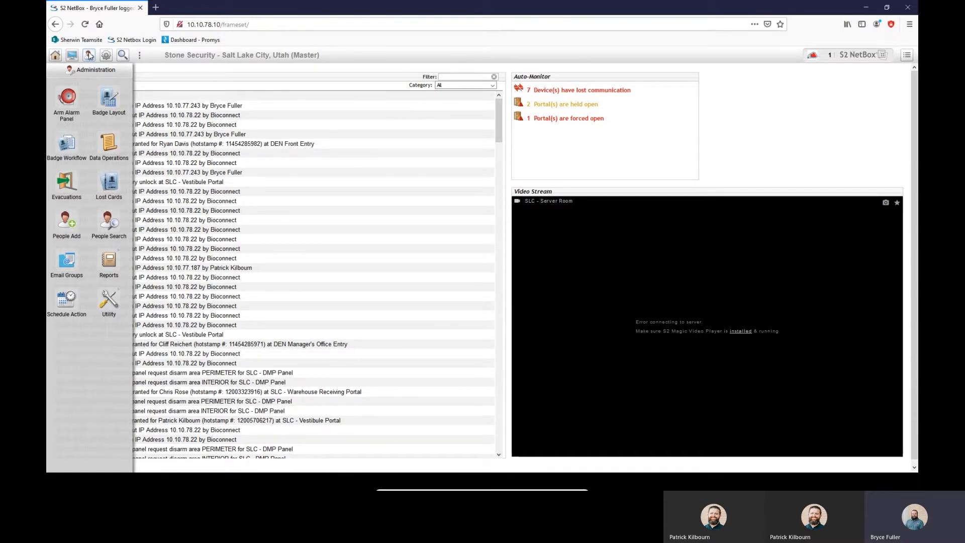
left_click(88, 54)
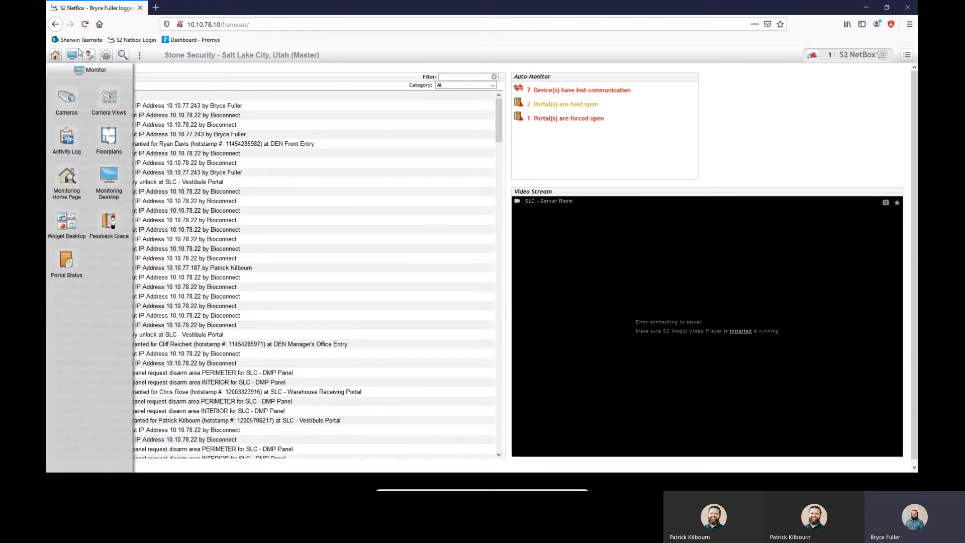
left_click(88, 55)
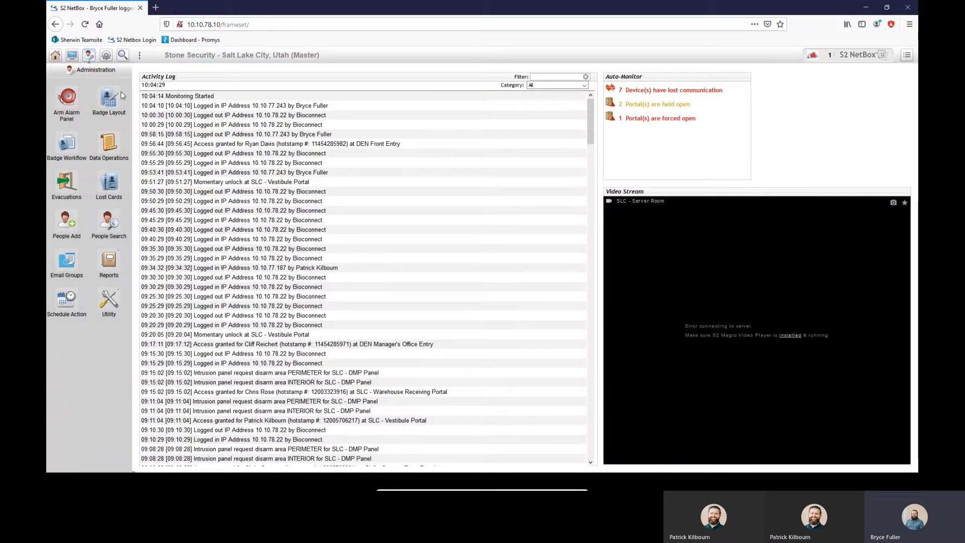
In Badge Layout, add a new badge template named 'Demo'
left_click(109, 98)
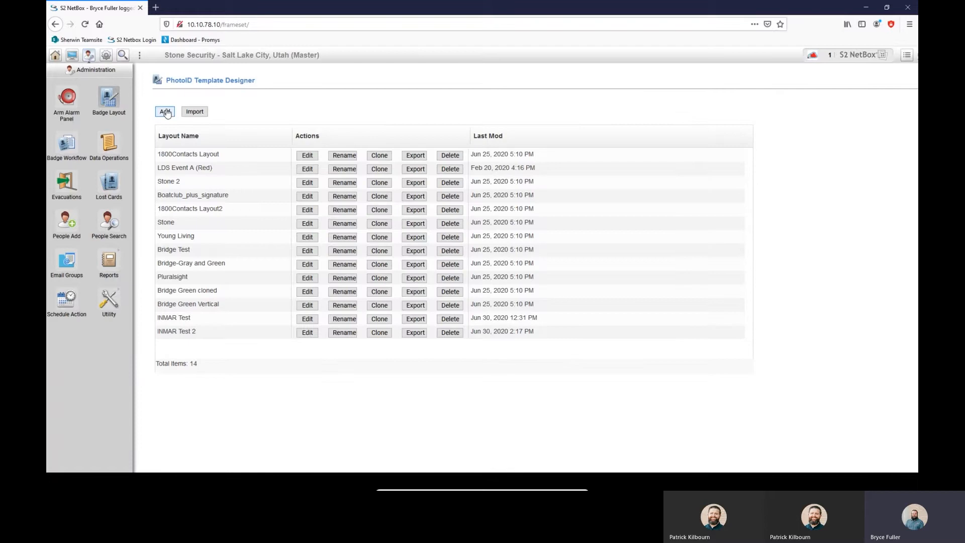
mouse_move(235, 99)
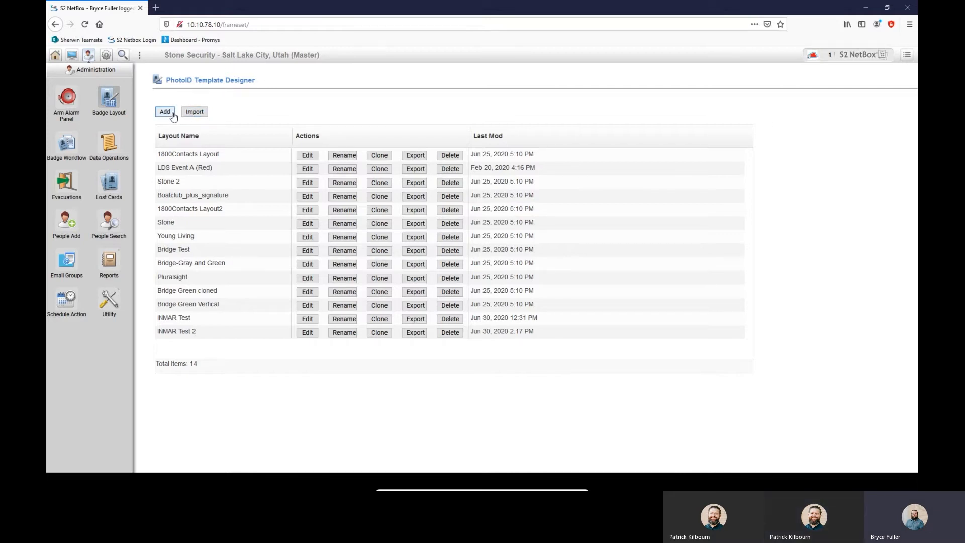
left_click(165, 111)
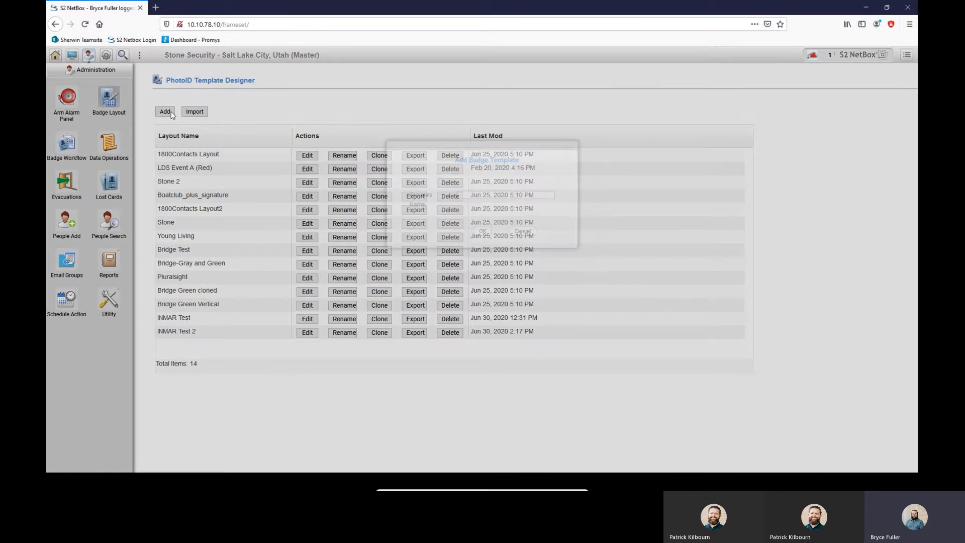
left_click(164, 111)
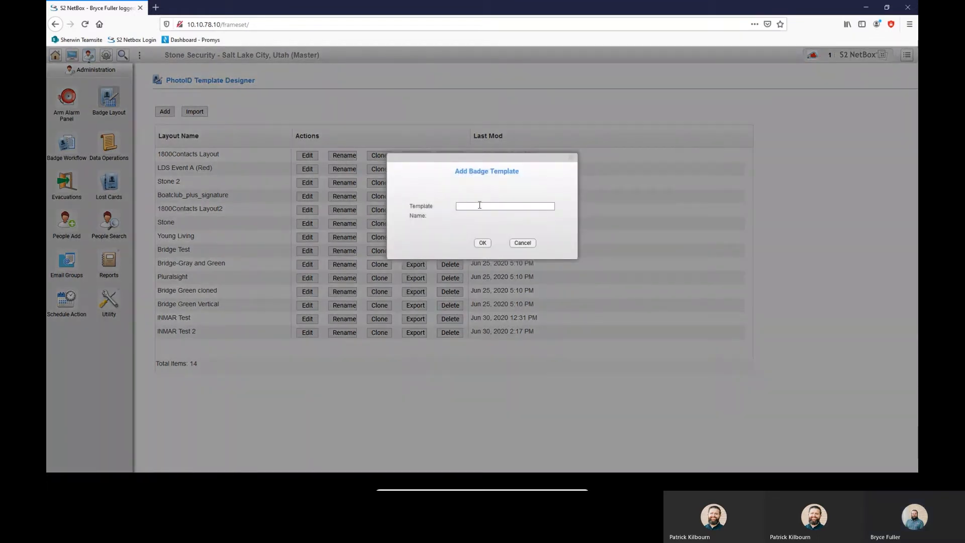
type("Demo")
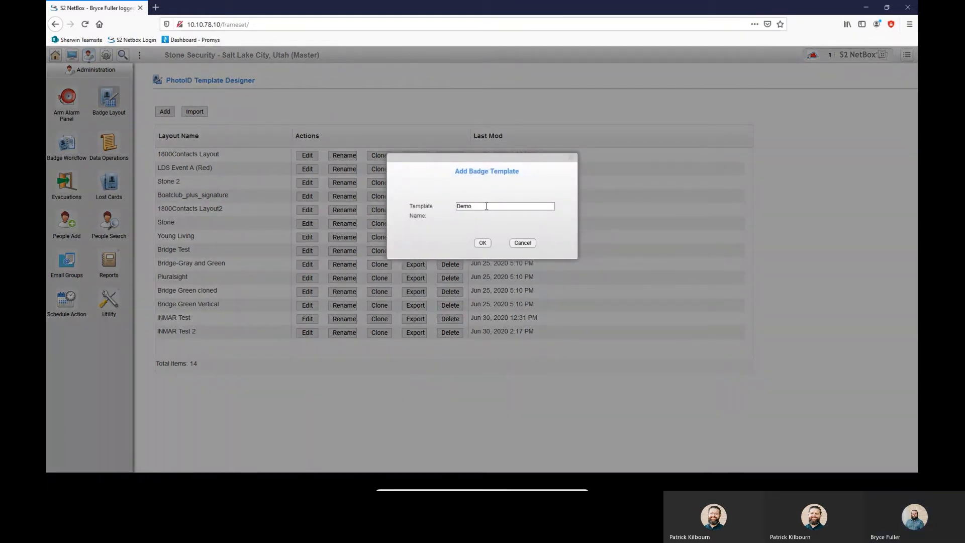
left_click(482, 242)
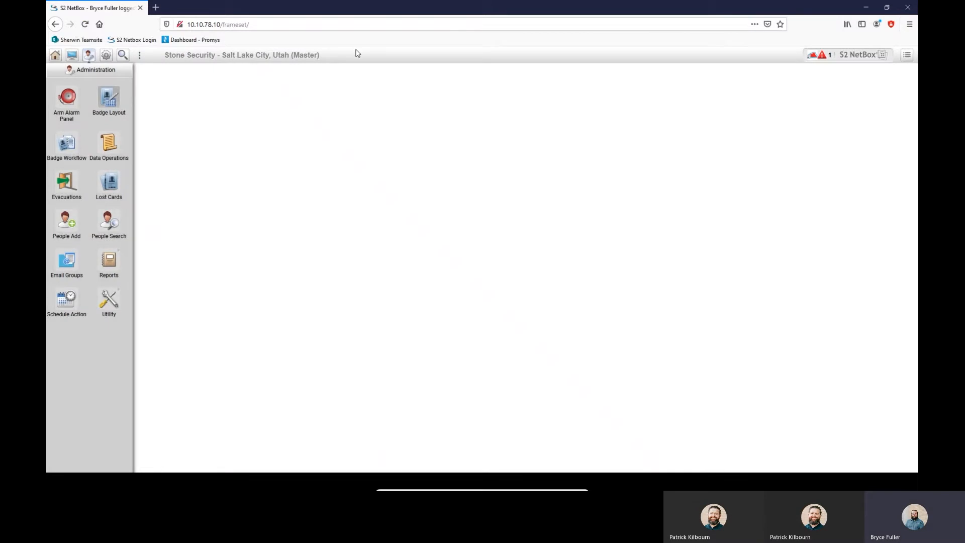
Turn off Dual side and set the front to Portrait in Template settings
left_click(109, 98)
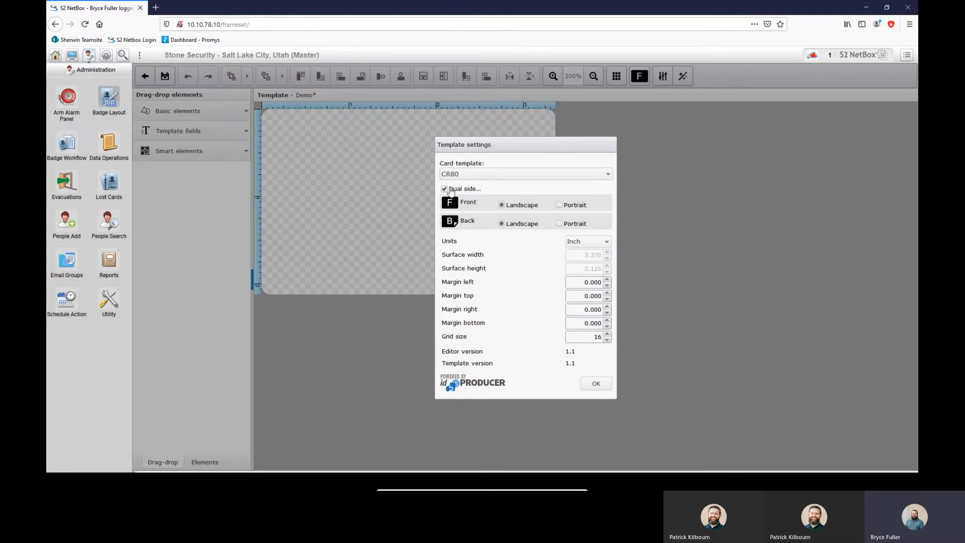
left_click(444, 189)
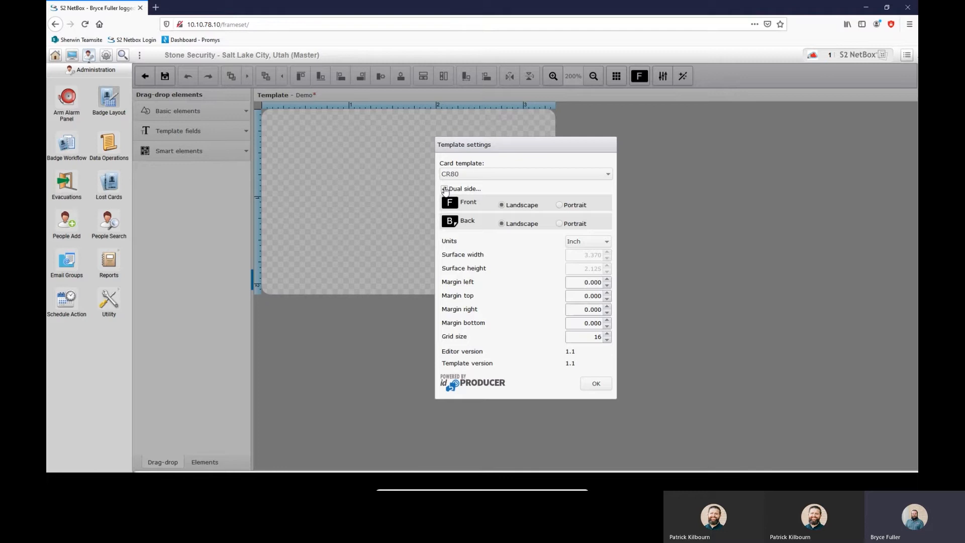
left_click(443, 188)
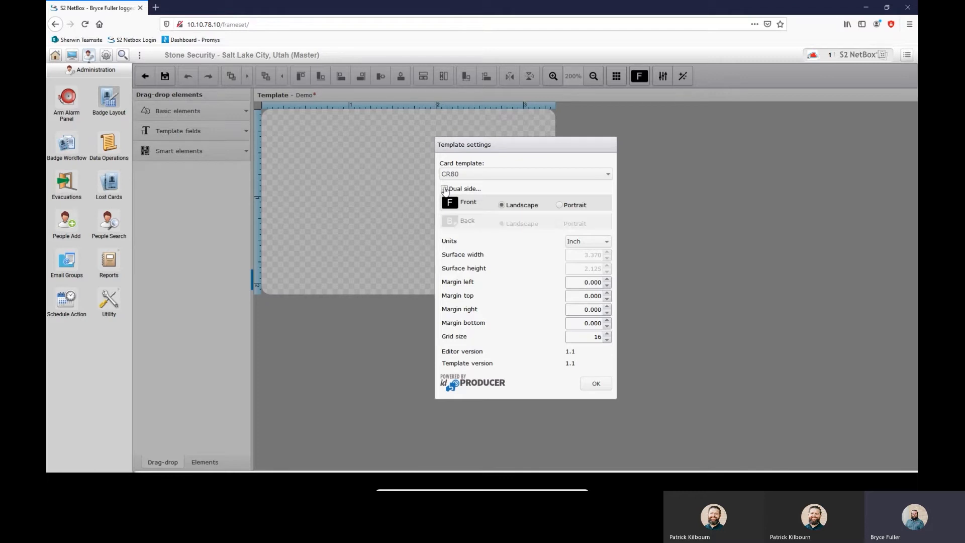
left_click(444, 189)
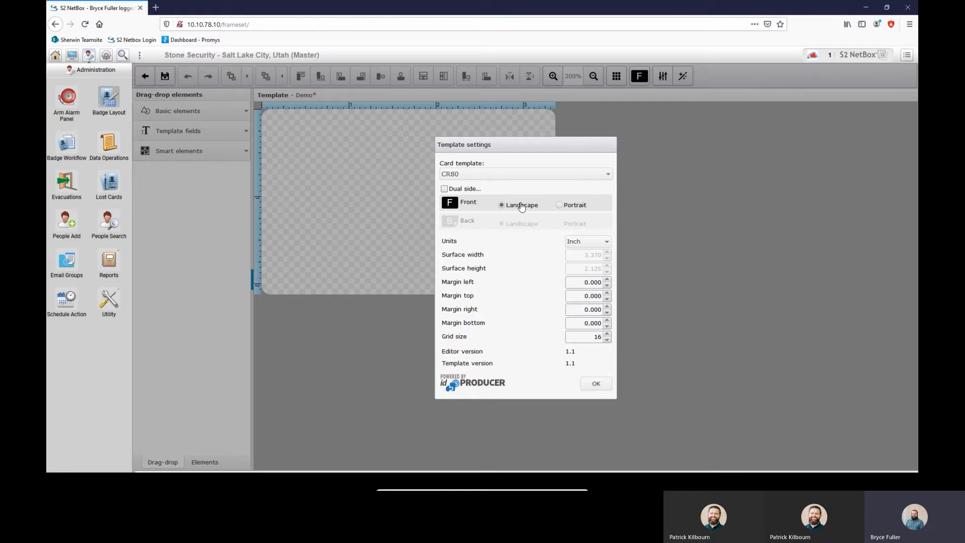
left_click(558, 204)
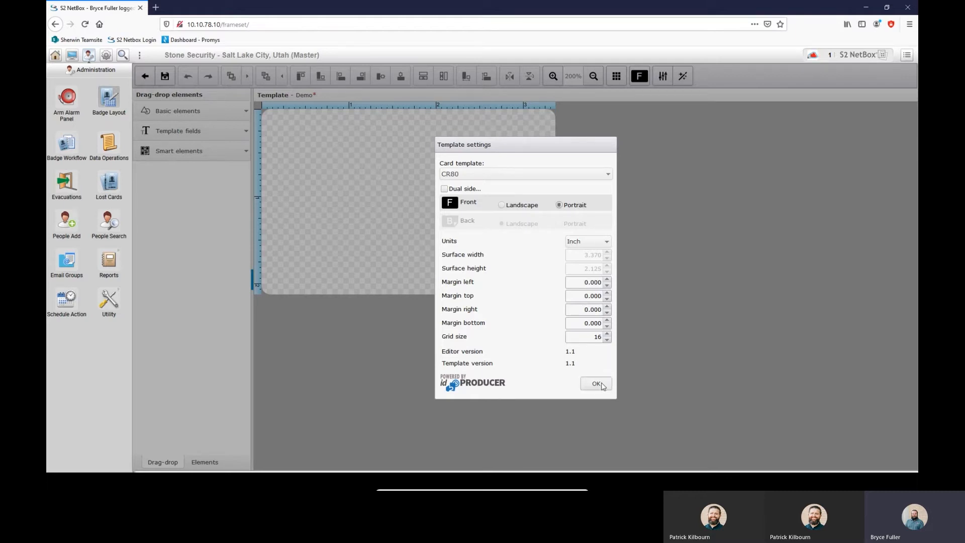
left_click(595, 384)
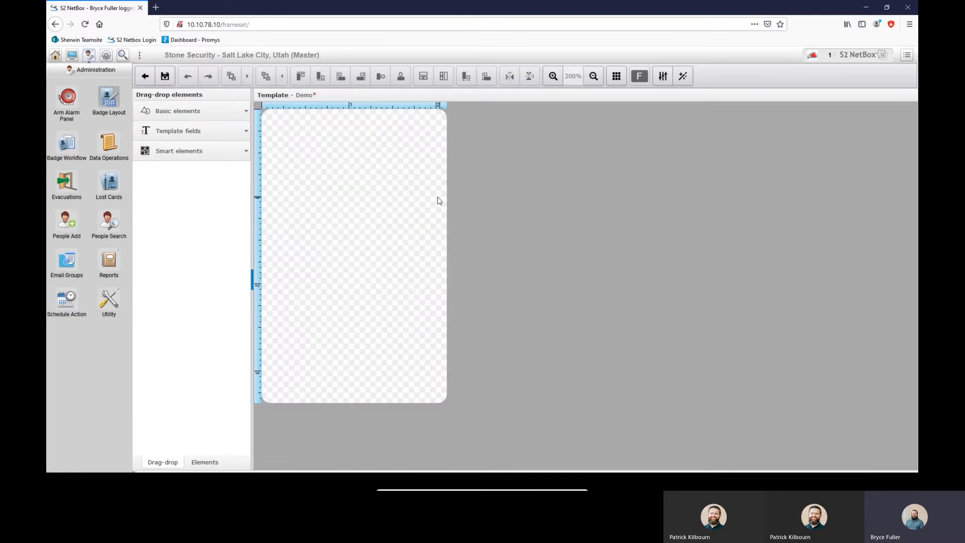
mouse_move(438, 223)
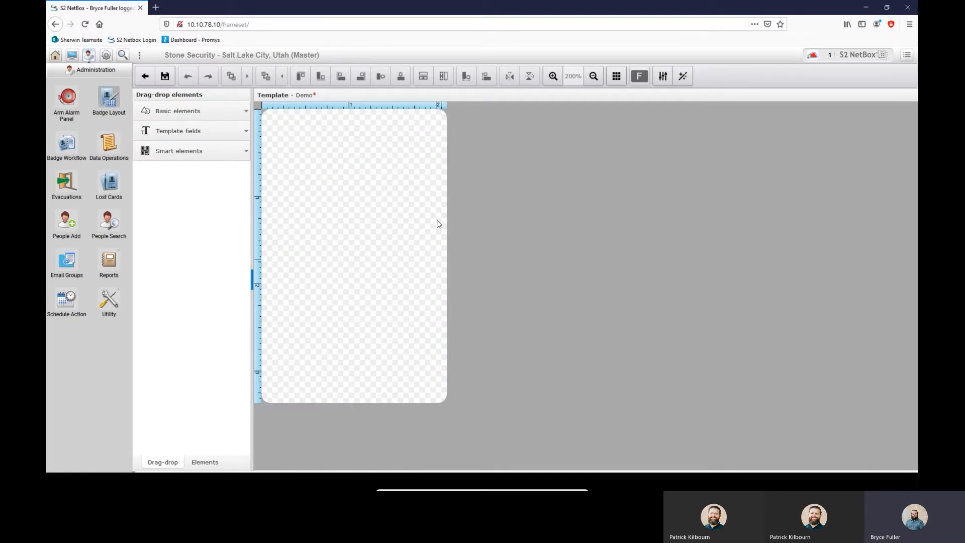
mouse_move(438, 161)
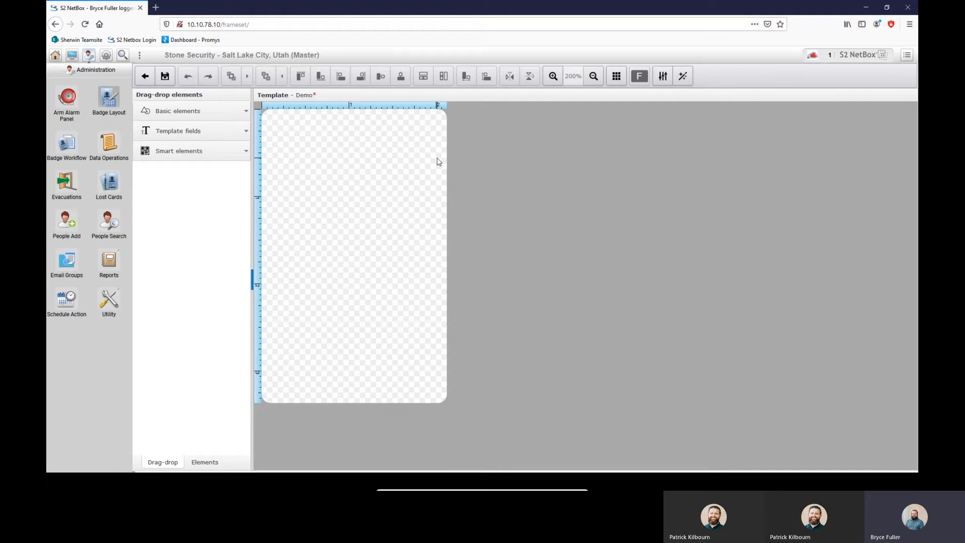
mouse_move(371, 135)
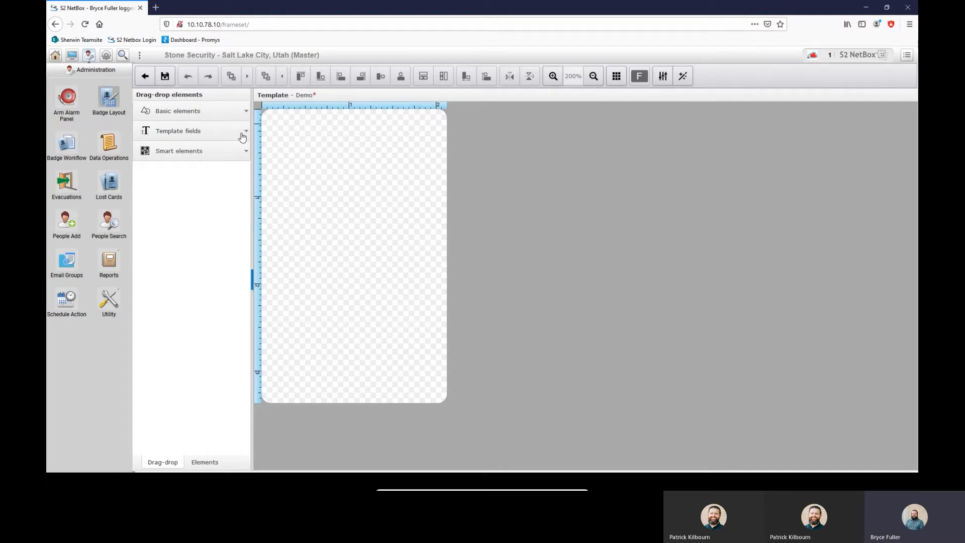
mouse_move(239, 119)
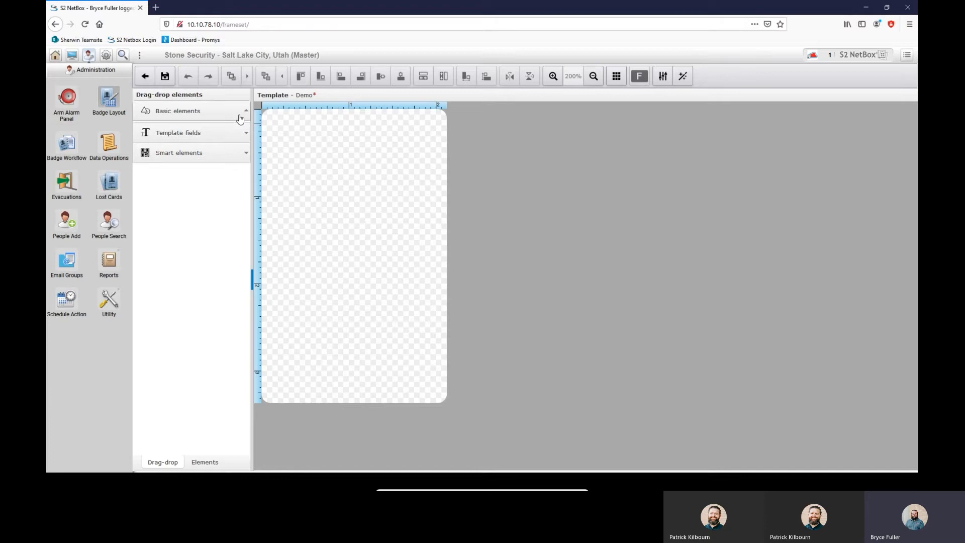
Expand Basic elements to list rectangle, ellipse, text and image
left_click(178, 110)
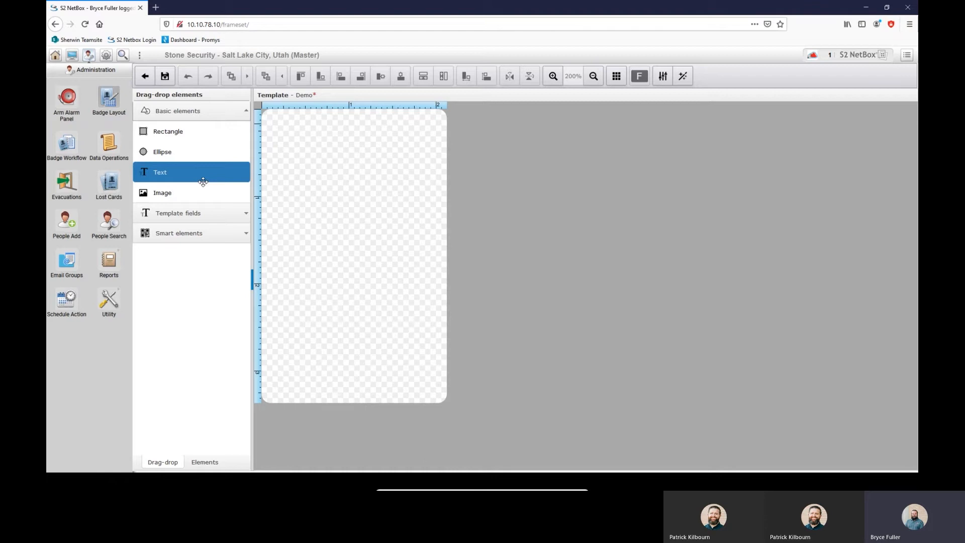
Drop a text element on the badge and change its text to 'Stone Security'
left_click(178, 213)
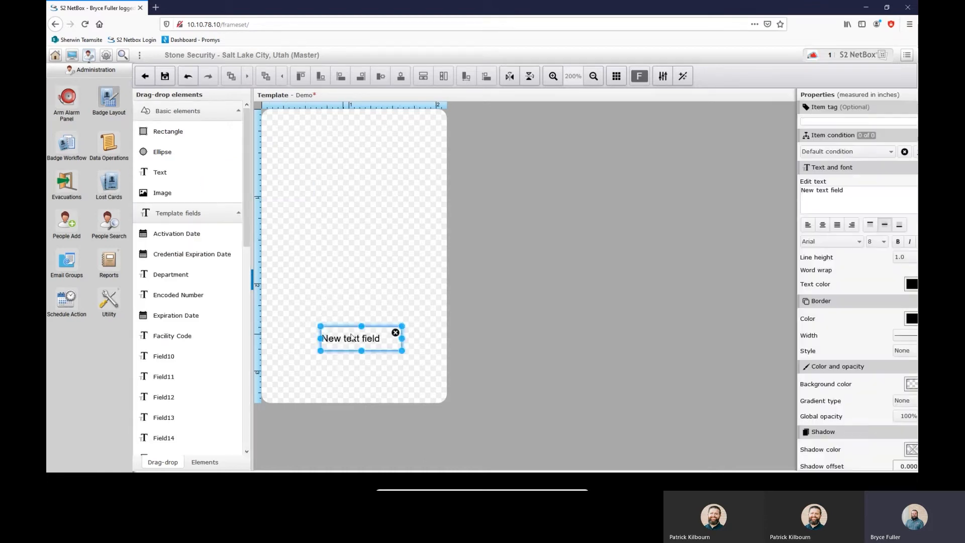
triple_click(831, 190)
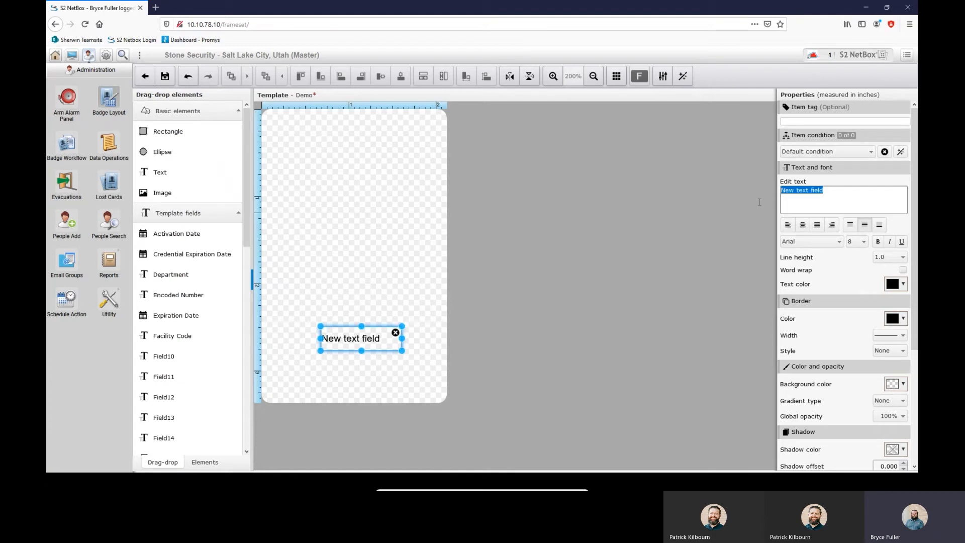
type("Stone")
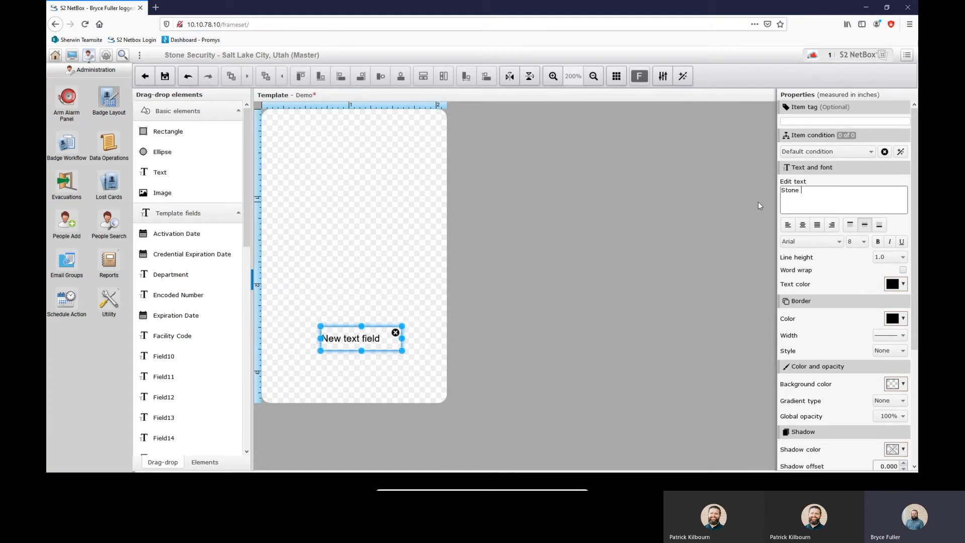
type("Security")
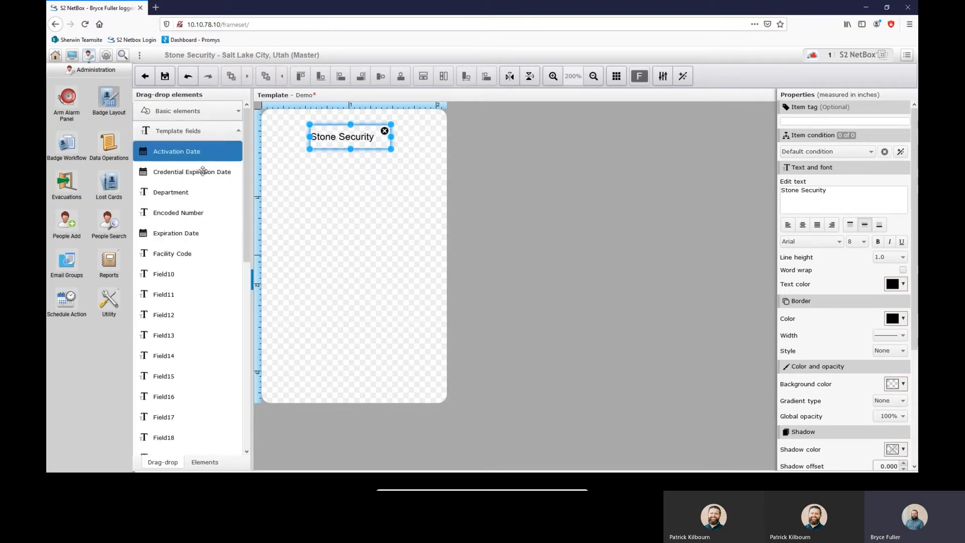
Place the First Name and Last Name template fields below the badge's middle
left_click(191, 172)
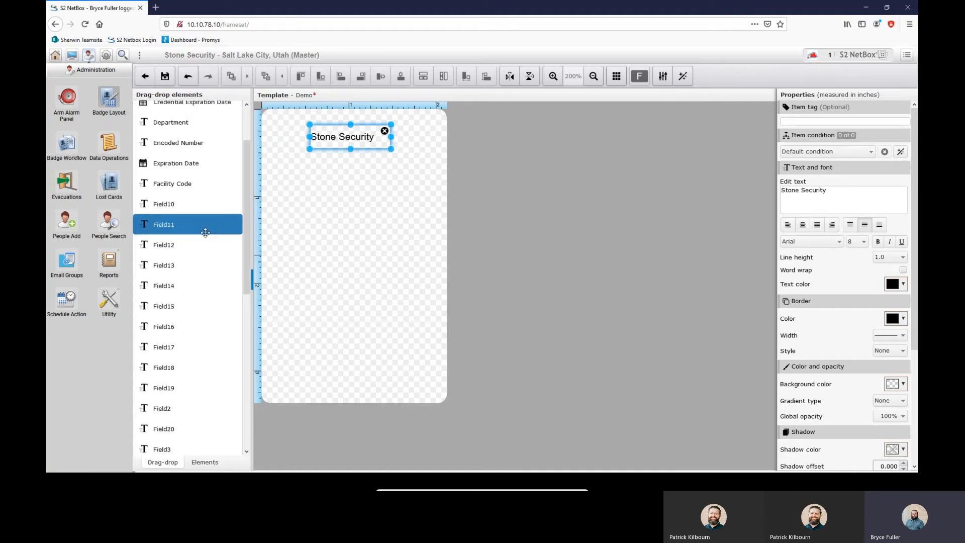
scroll("down", 3)
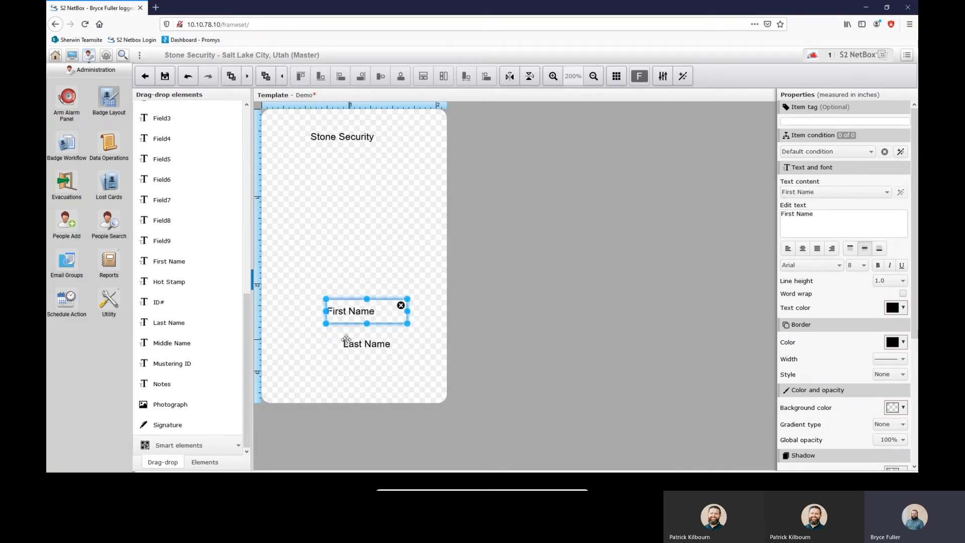
left_click(366, 343)
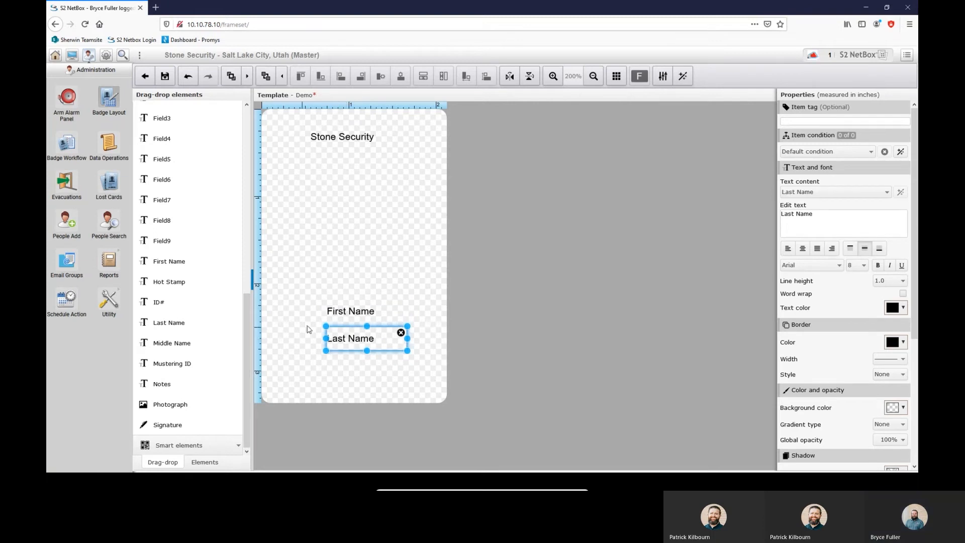
left_click(171, 404)
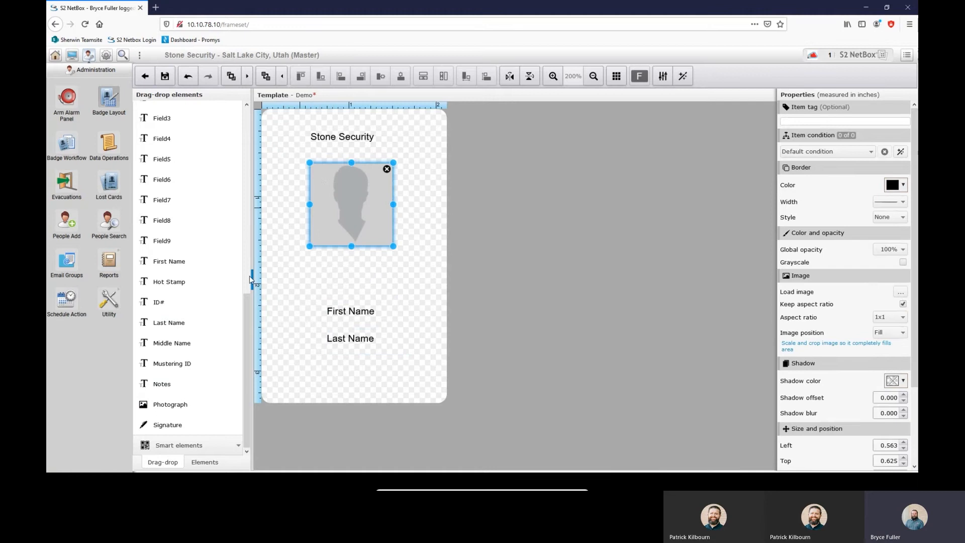
Place the ID# field above First Name and a signature element near the bottom
left_click(167, 425)
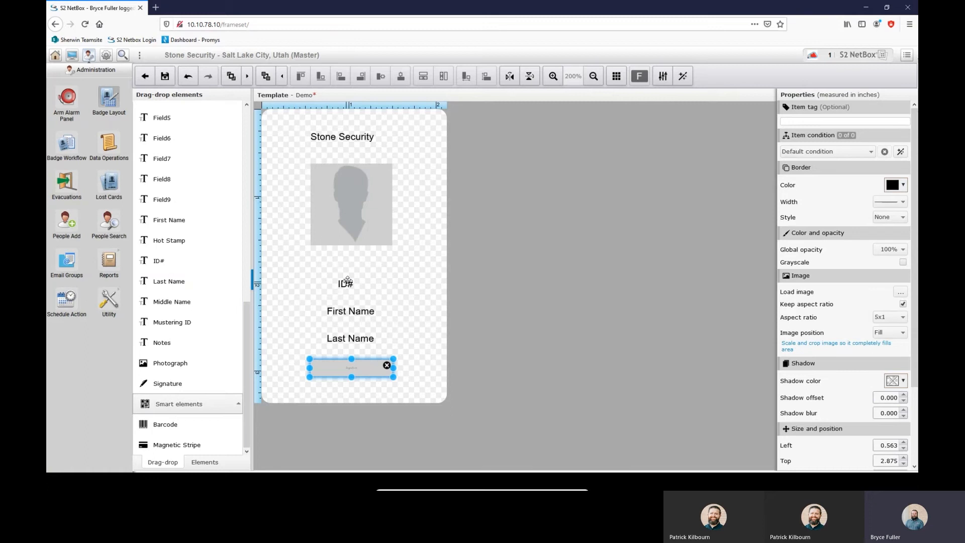
left_click(351, 283)
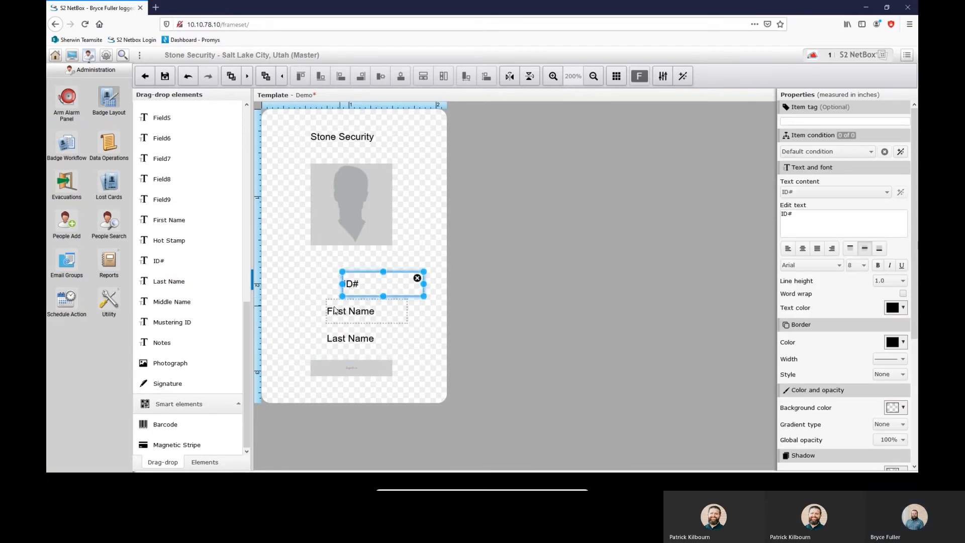
left_click(313, 264)
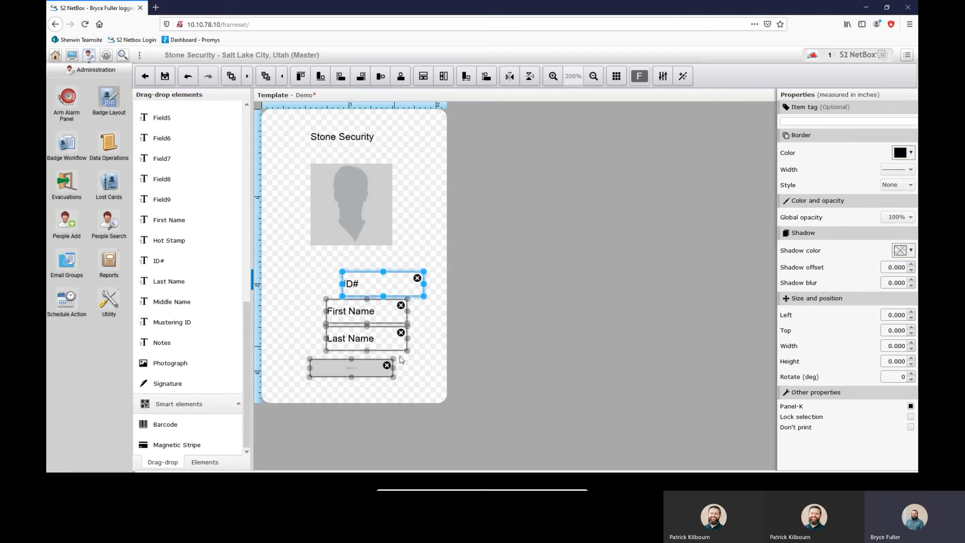
Select all badge elements, apply Align center, and reselect to check alignment
left_click(304, 123)
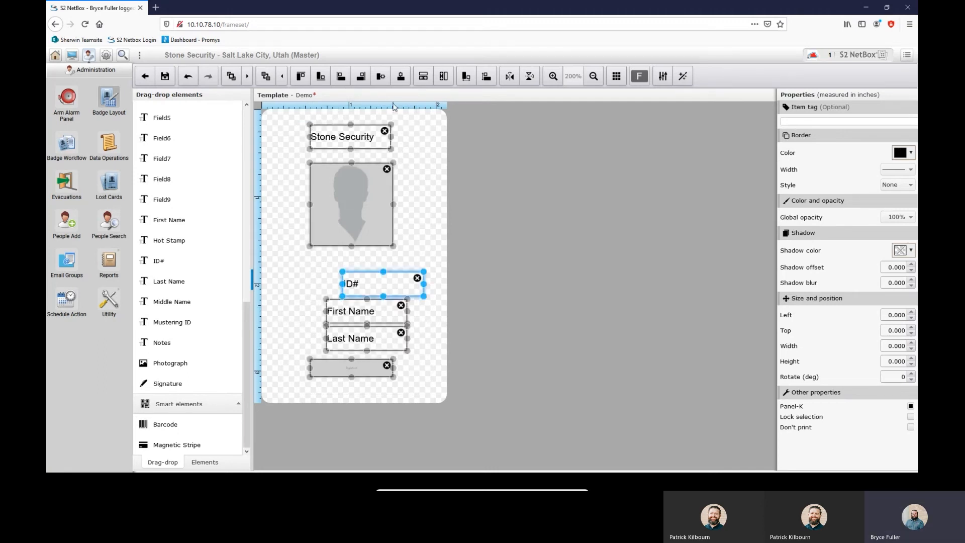
mouse_move(417, 93)
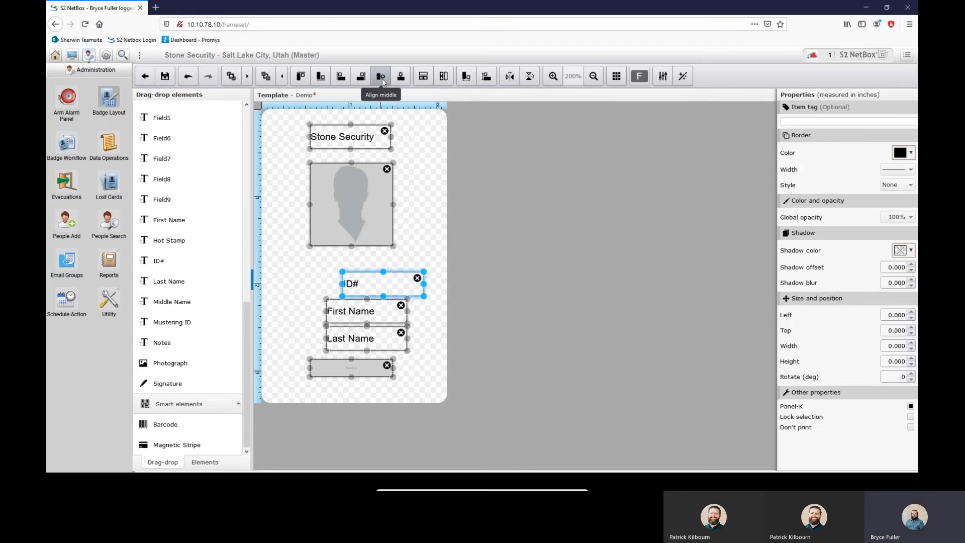
mouse_move(400, 76)
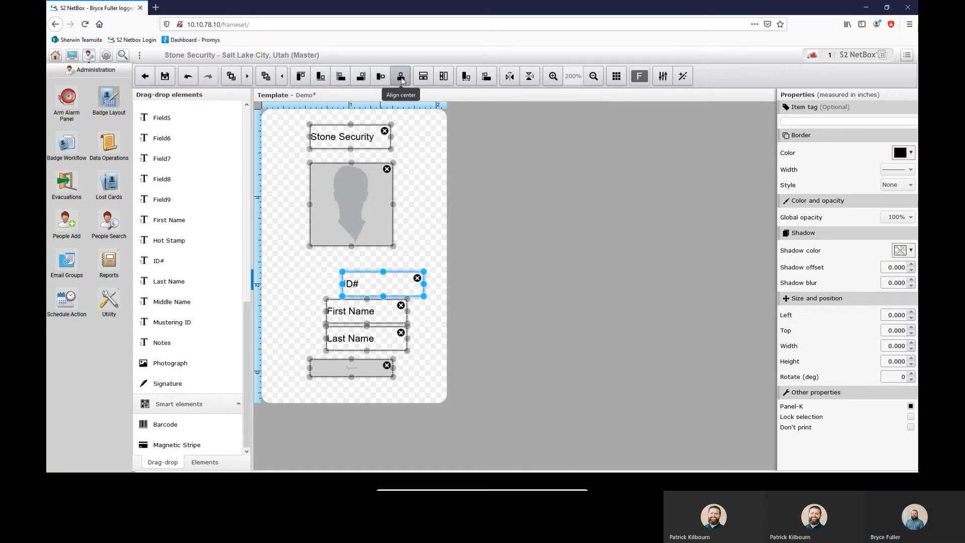
left_click(400, 76)
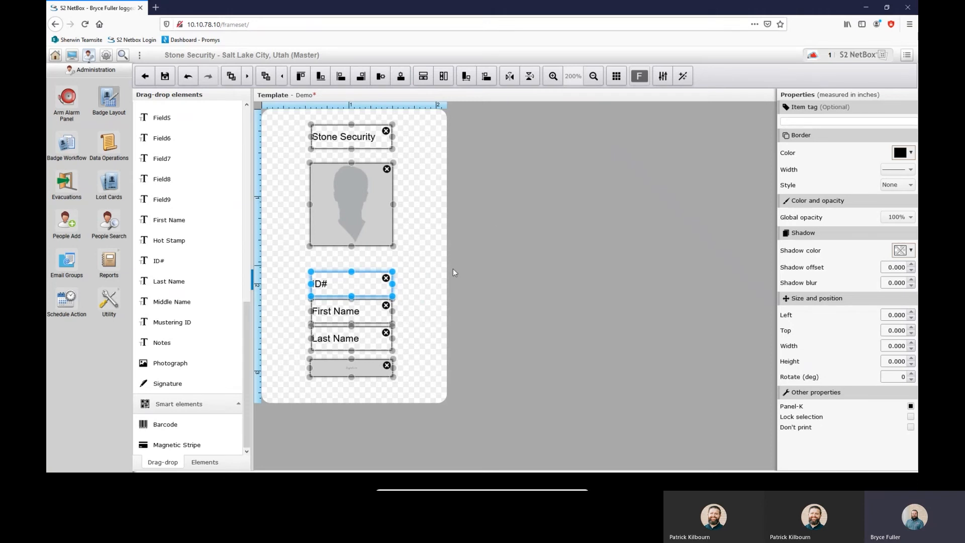
mouse_move(376, 213)
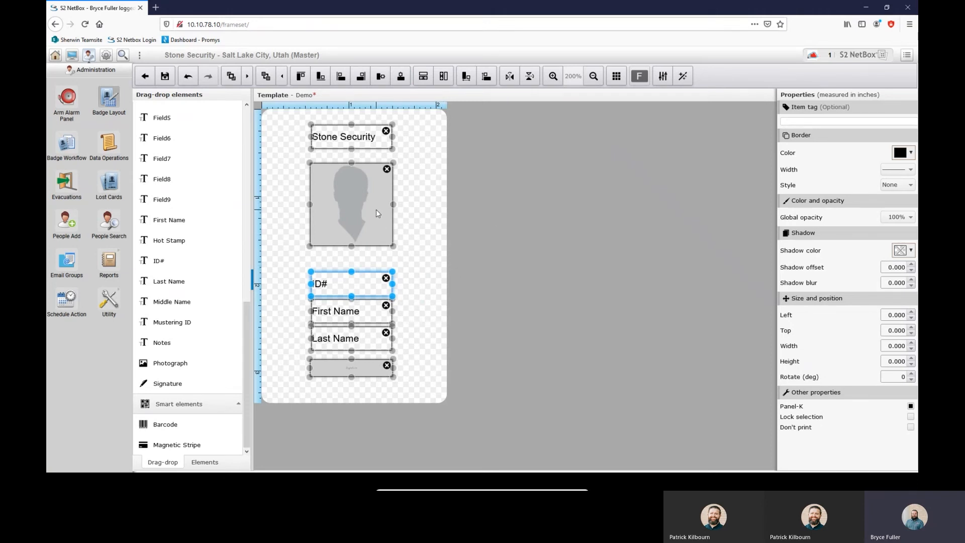
left_click(408, 372)
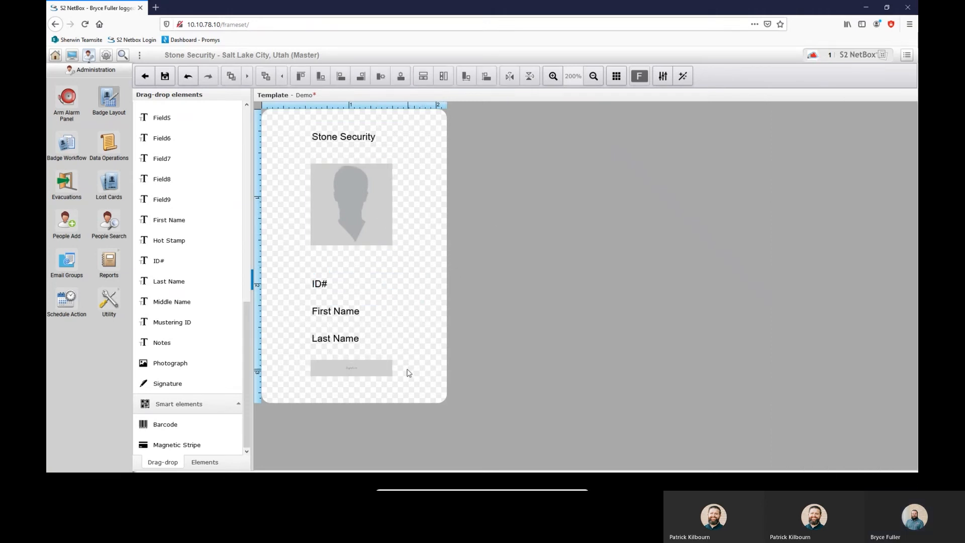
mouse_move(367, 399)
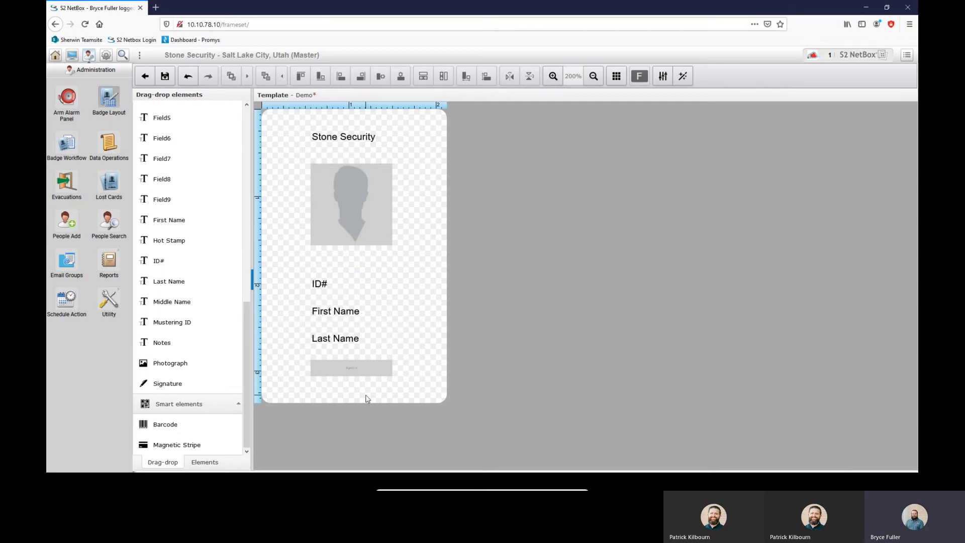
left_click(320, 283)
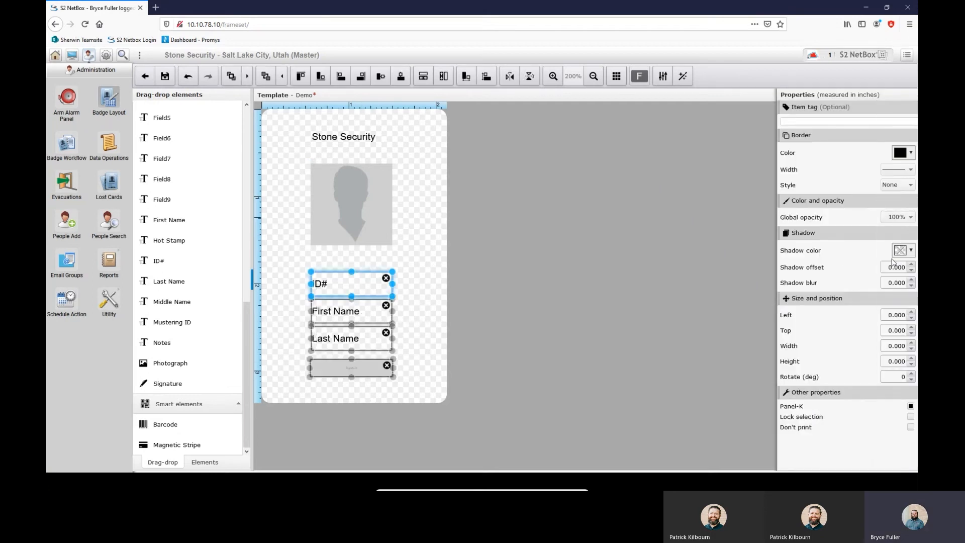
Center-justify the ID#, name and 'Stone Security' title texts within their boxes
left_click(335, 283)
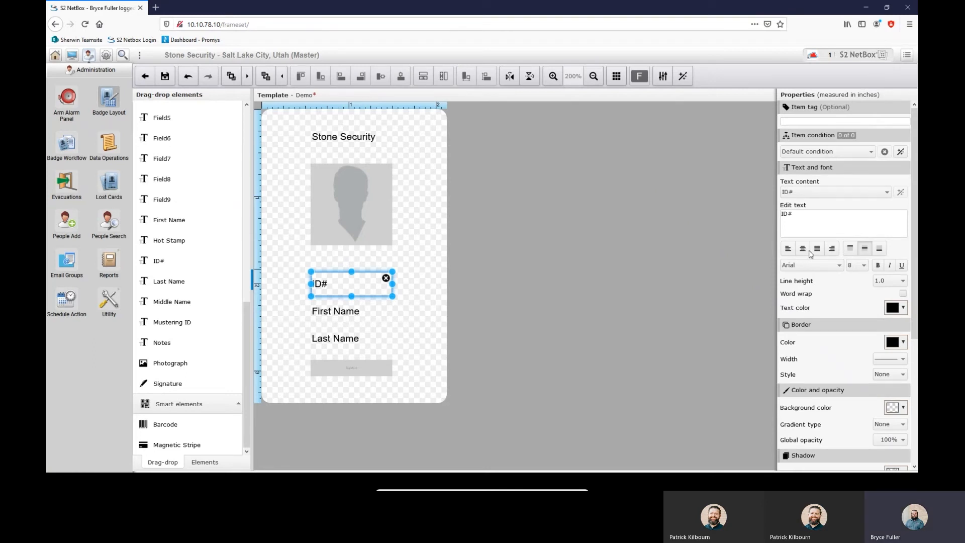
left_click(335, 311)
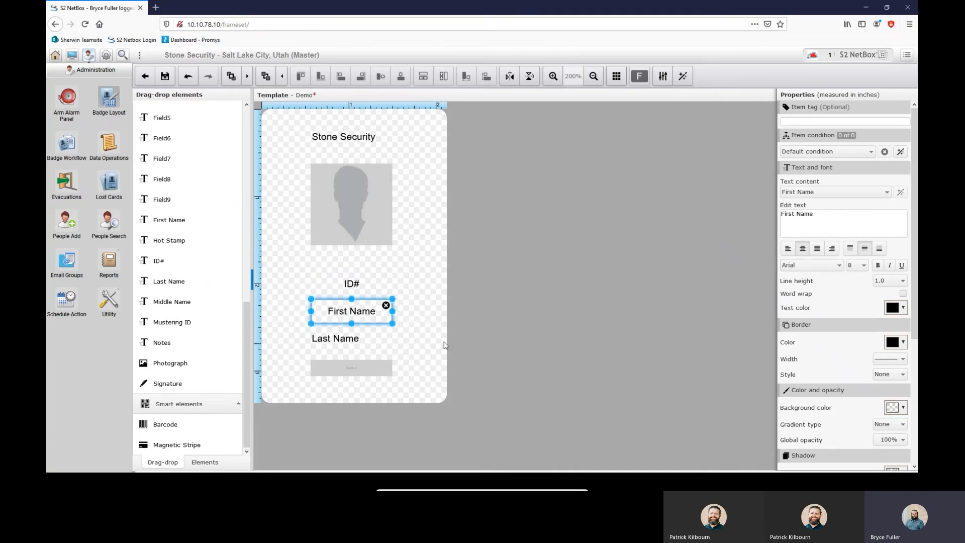
left_click(351, 338)
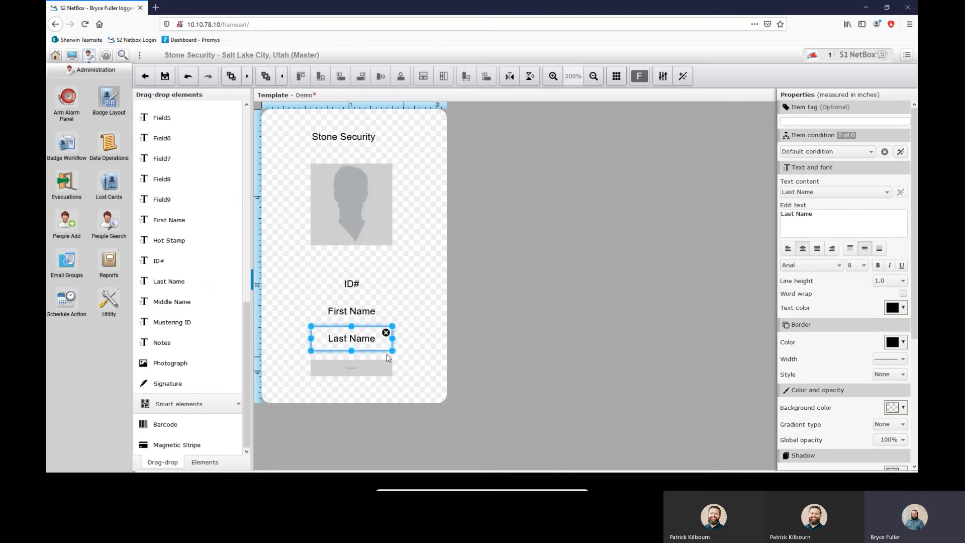
left_click(351, 366)
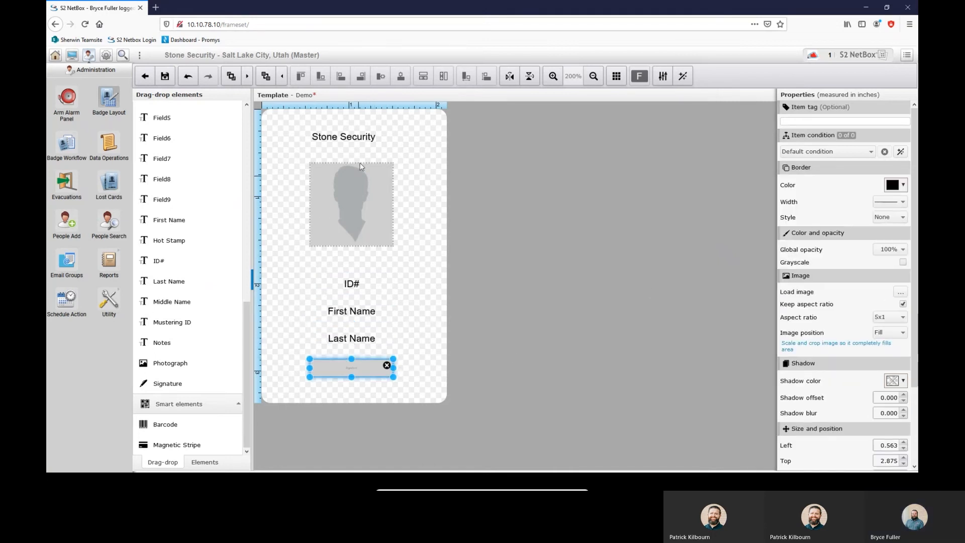
left_click(343, 136)
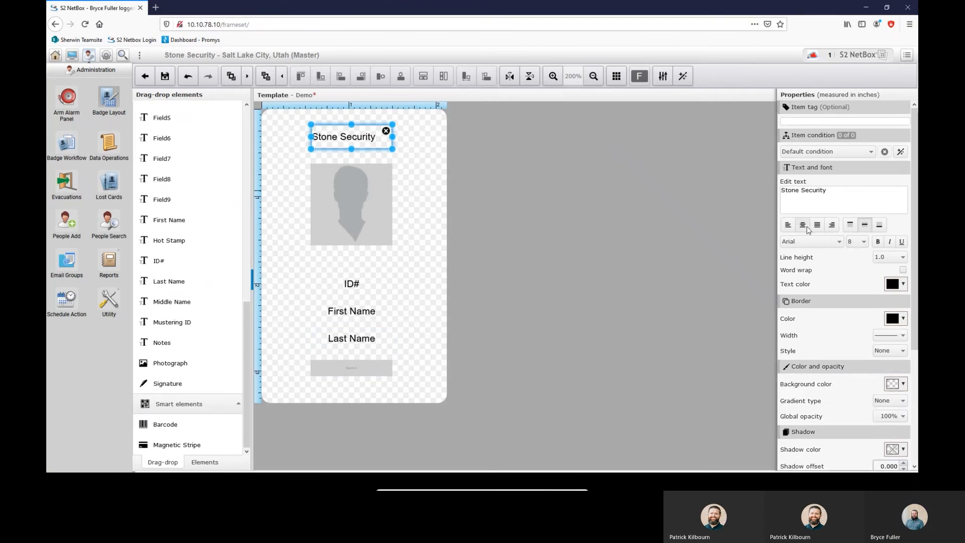
left_click(387, 153)
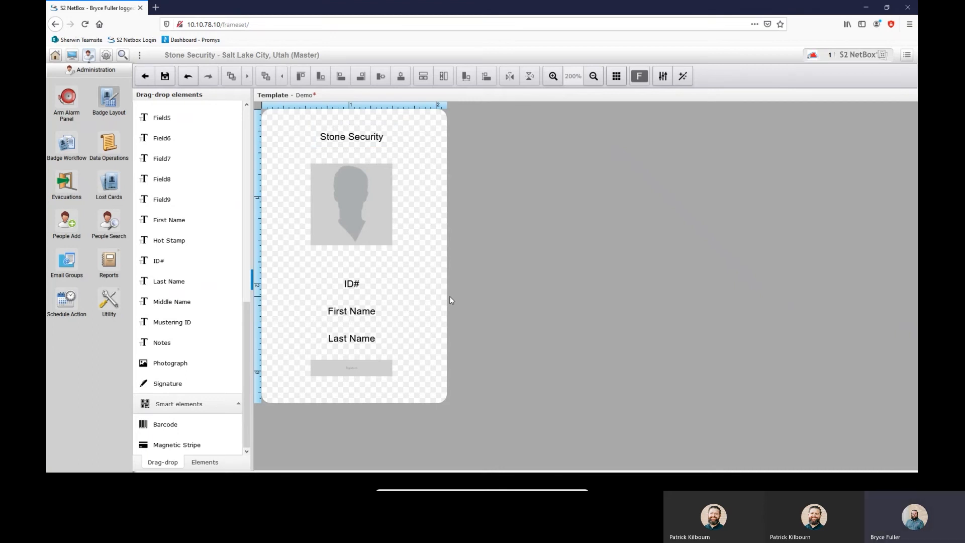
mouse_move(387, 259)
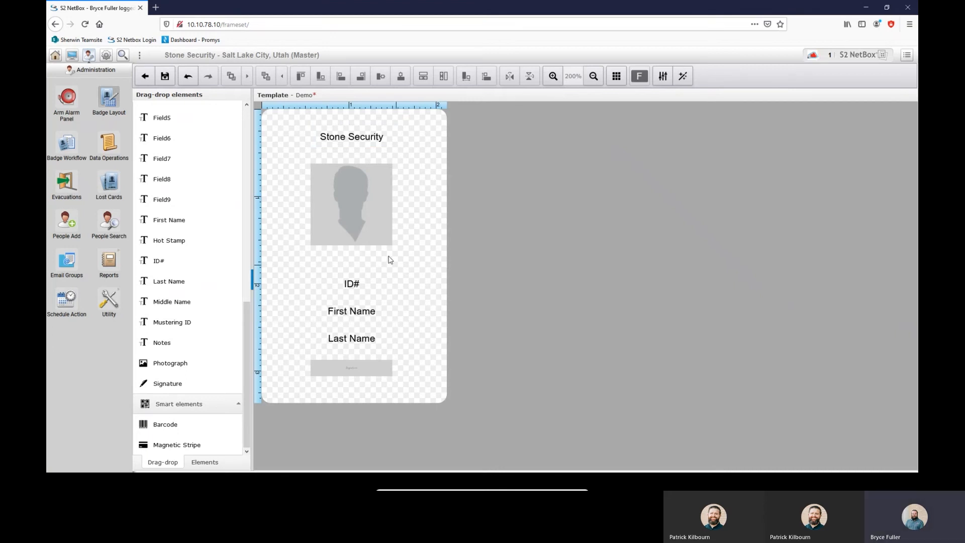
mouse_move(164, 75)
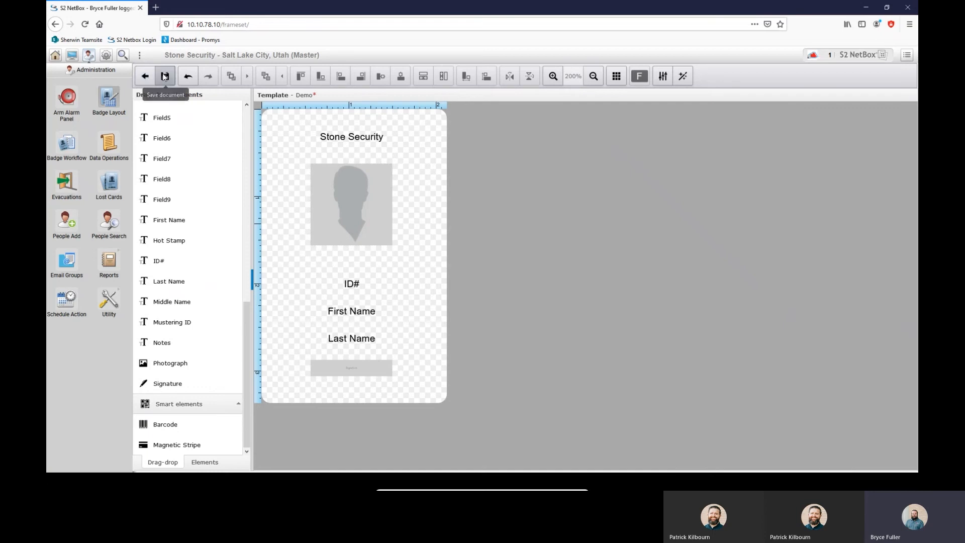
Collapse the Template fields list so only Basic elements, Template fields and Smart elements show
left_click(188, 321)
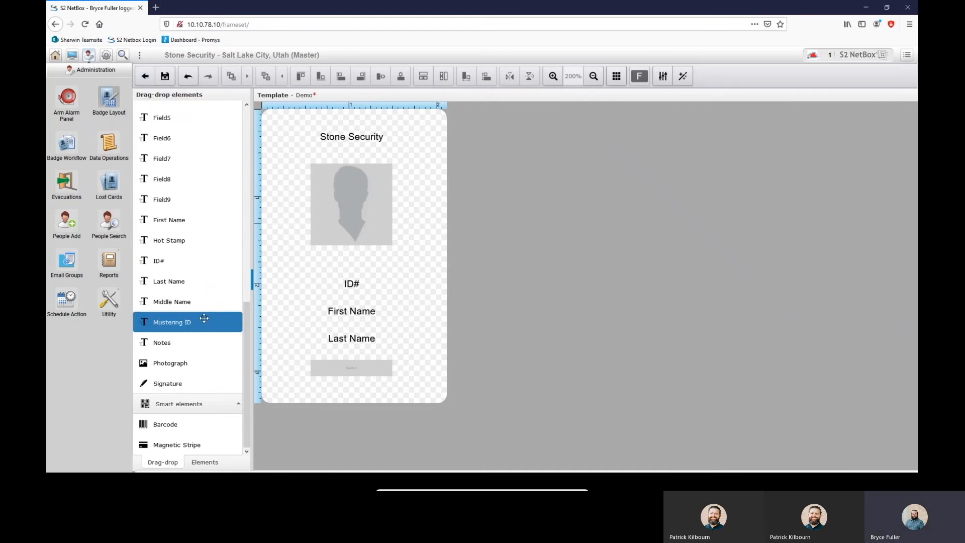
scroll("up", 3)
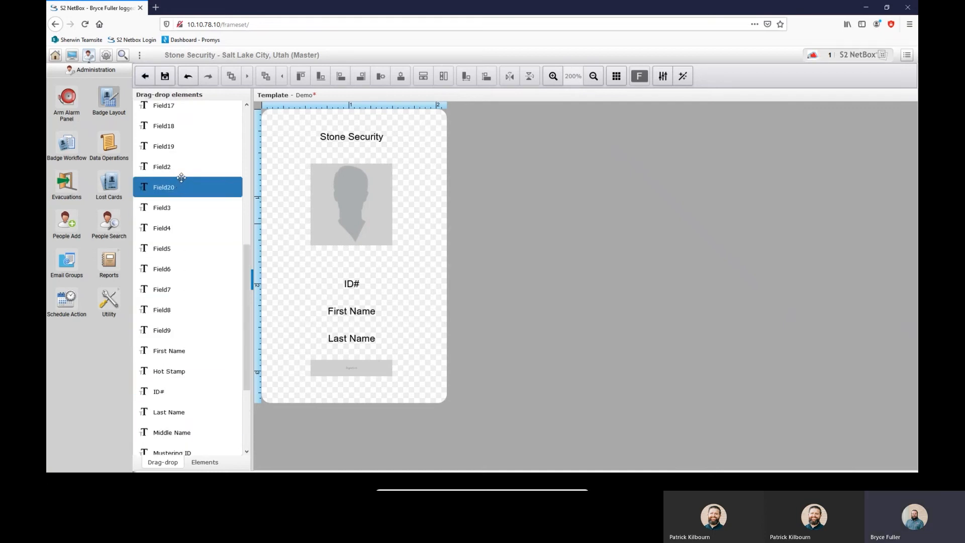
scroll("up", 3)
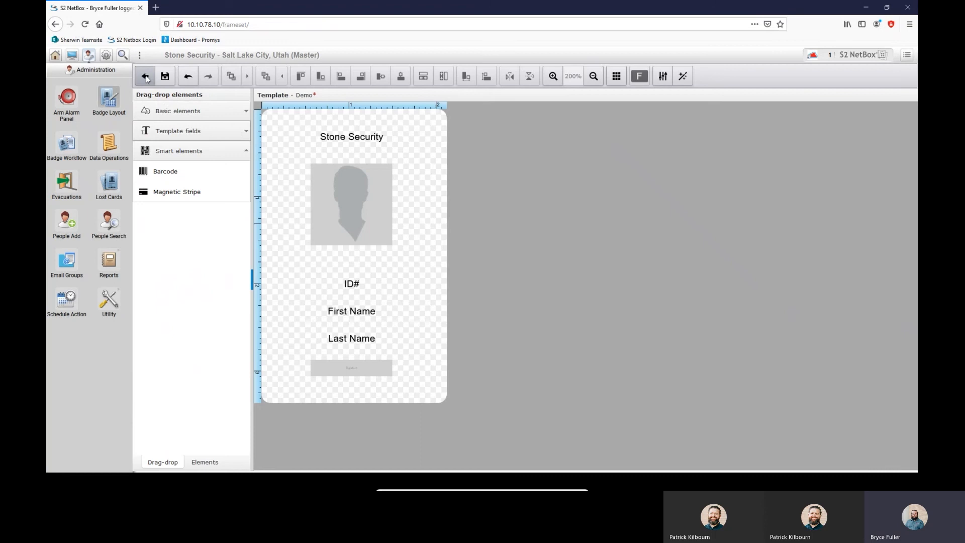
Attempt saving the Demo template and dismiss the resulting save-failure message
left_click(164, 75)
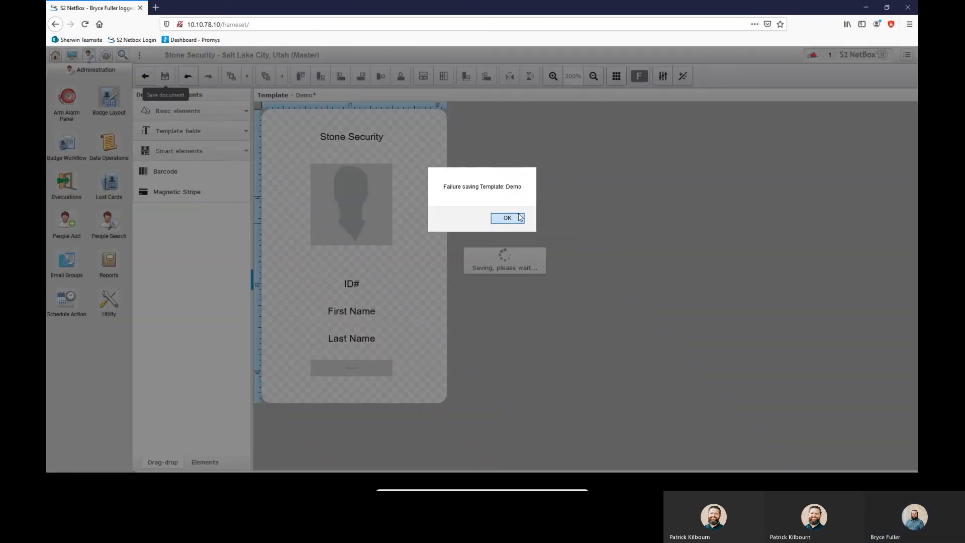
left_click(507, 217)
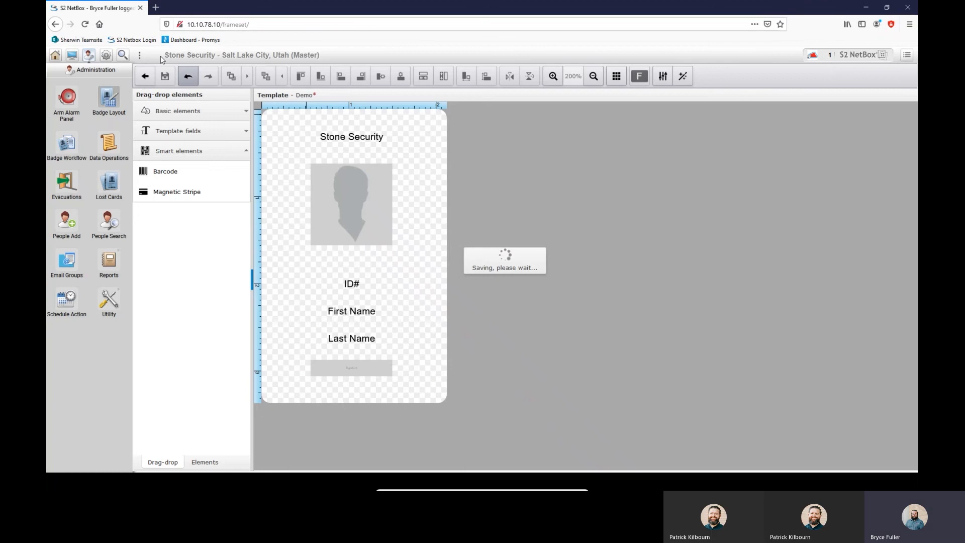
mouse_move(144, 74)
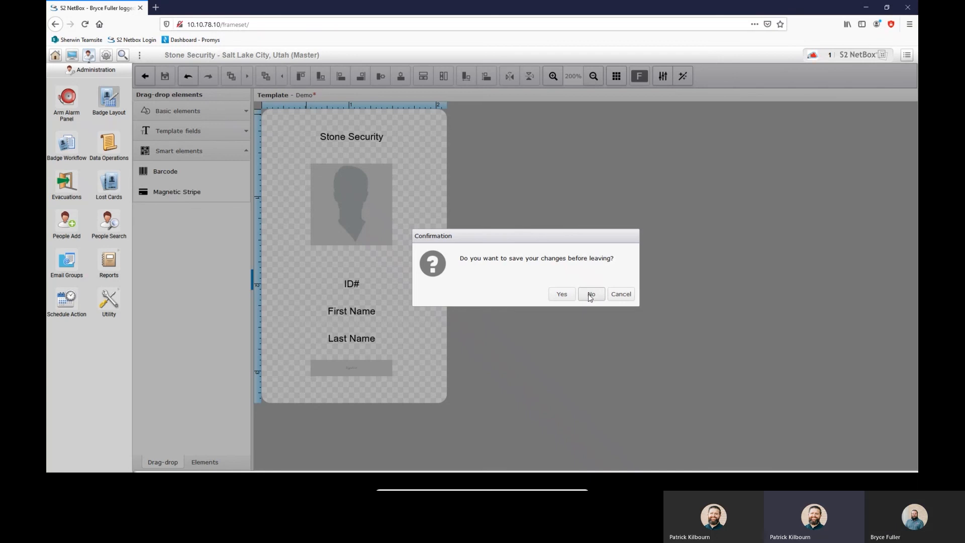
Decline saving changes, returning to the PhotoID Template Designer list of 14 layouts
left_click(590, 293)
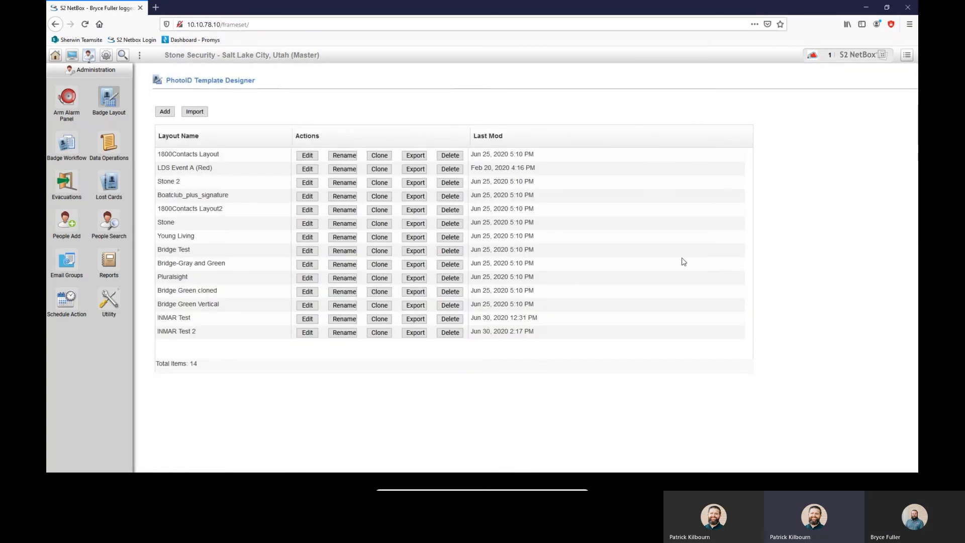
mouse_move(341, 64)
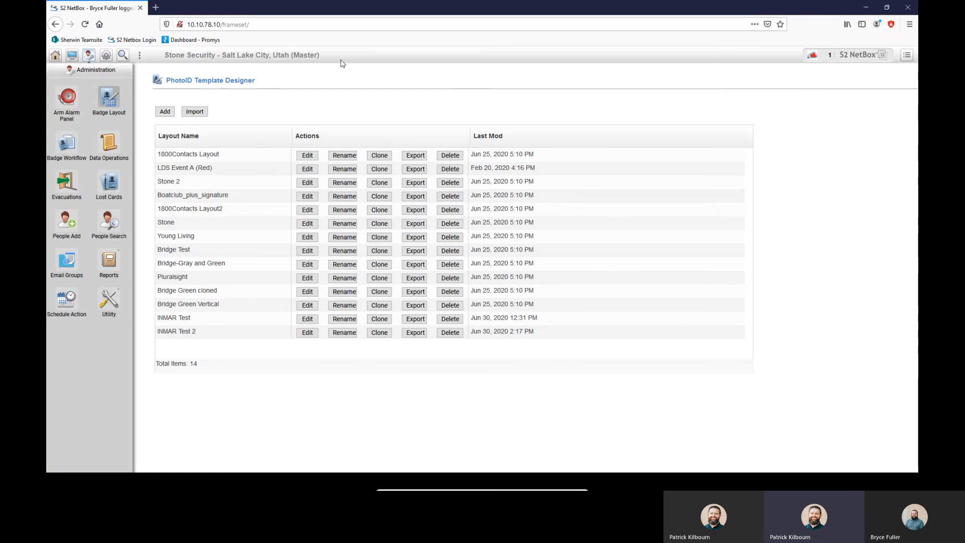
mouse_move(244, 147)
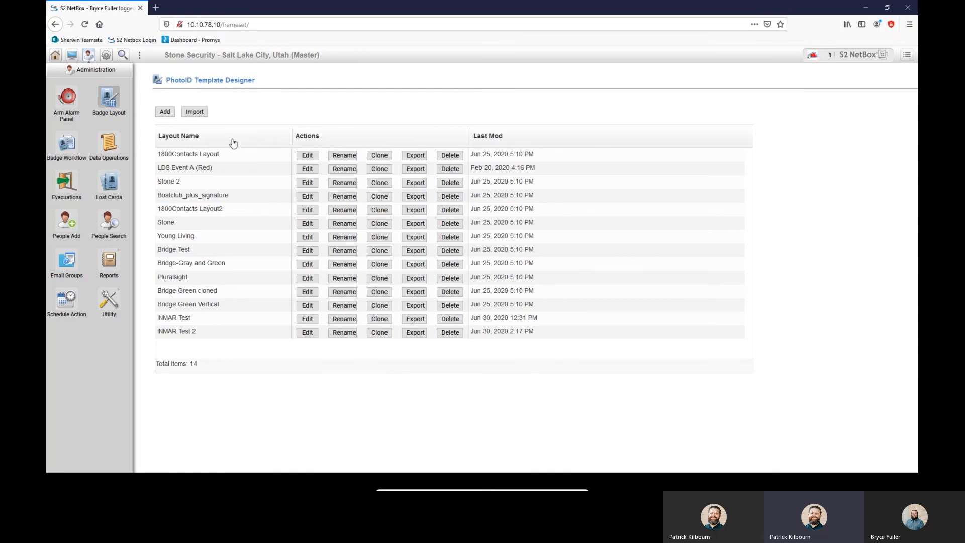
mouse_move(231, 122)
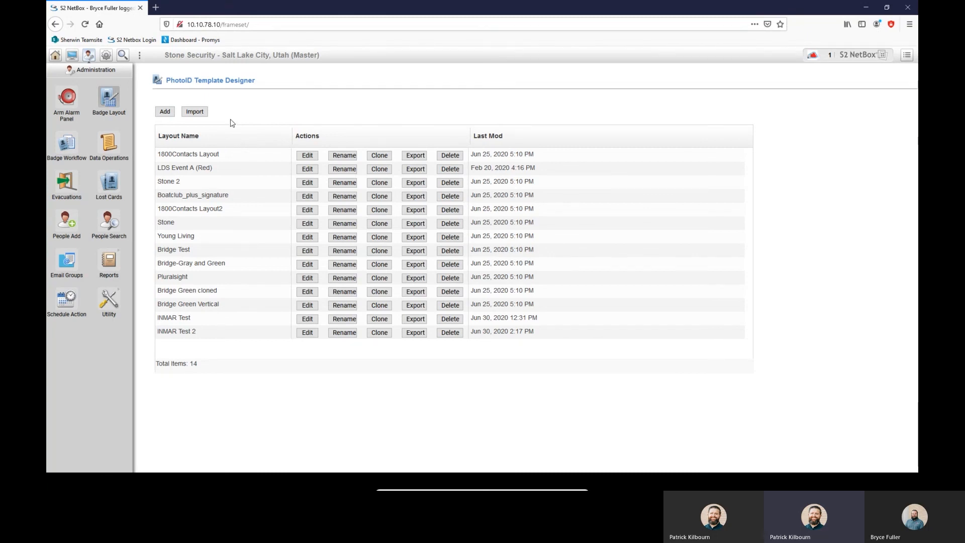